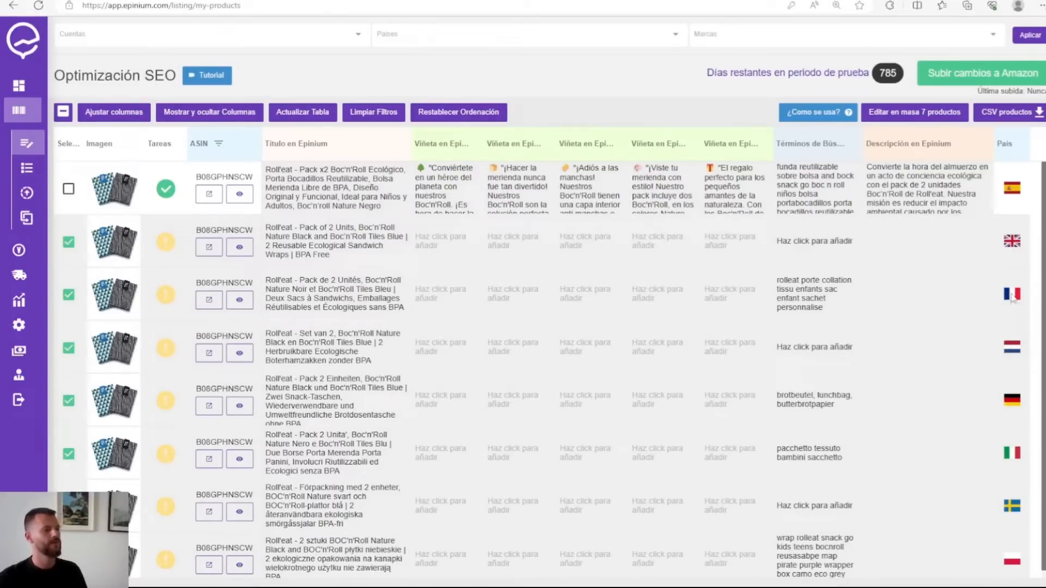
{"action": "mouse_move", "coordinate": [1011, 243]}
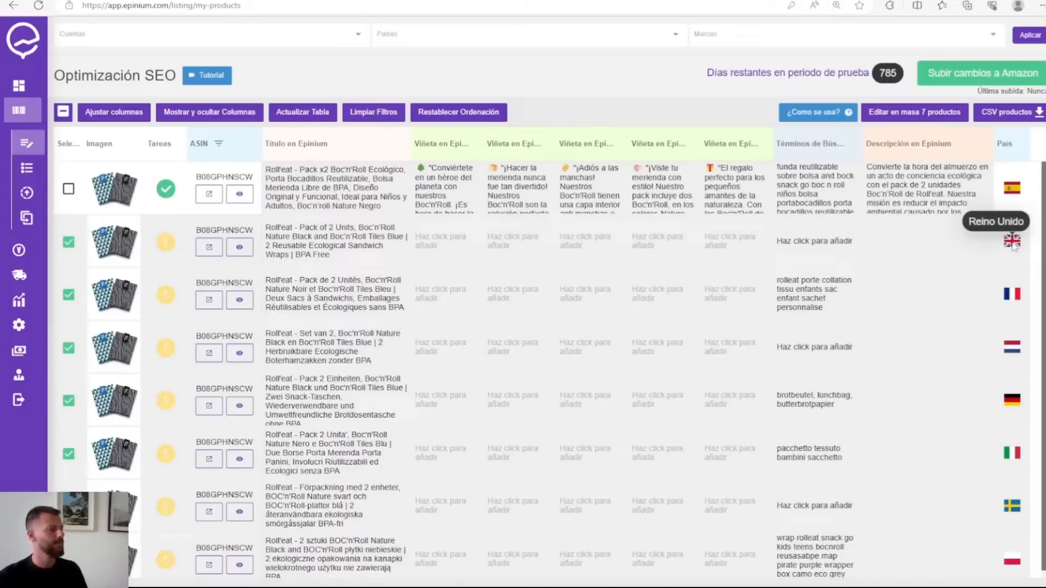
{"action": "mouse_move", "coordinate": [902, 128]}
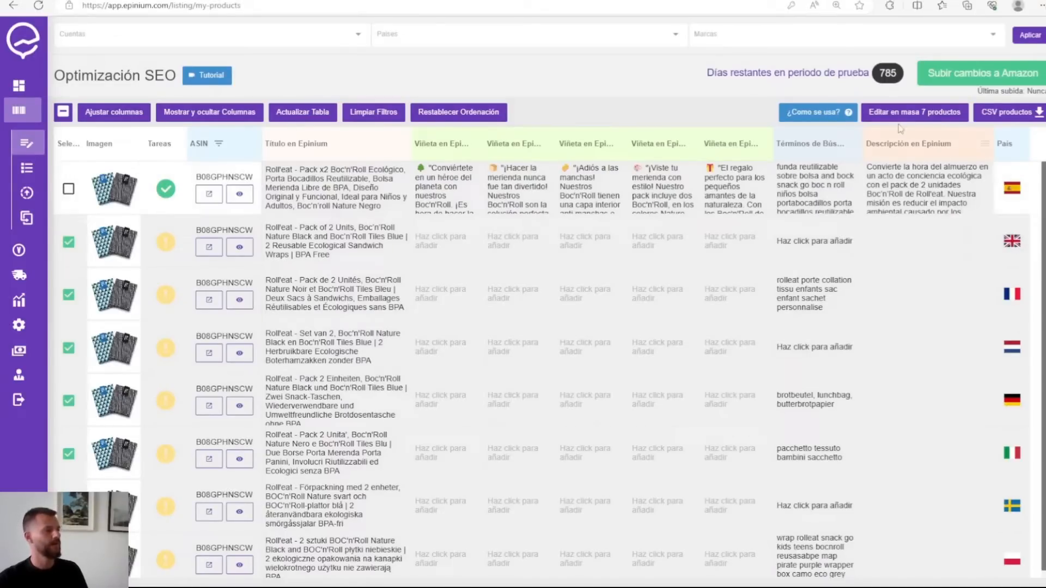
Step: Bulk-edit the seven products with descriptions and search terms set to 'Mantener contenido y extender'
{"action": "left_click", "coordinate": [915, 112]}
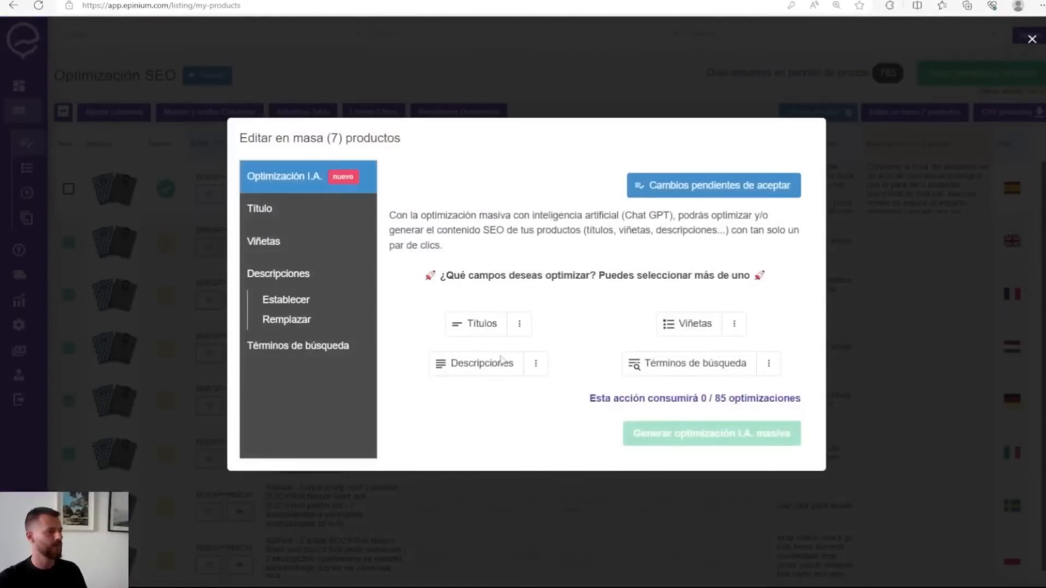
{"action": "left_click", "coordinate": [476, 363]}
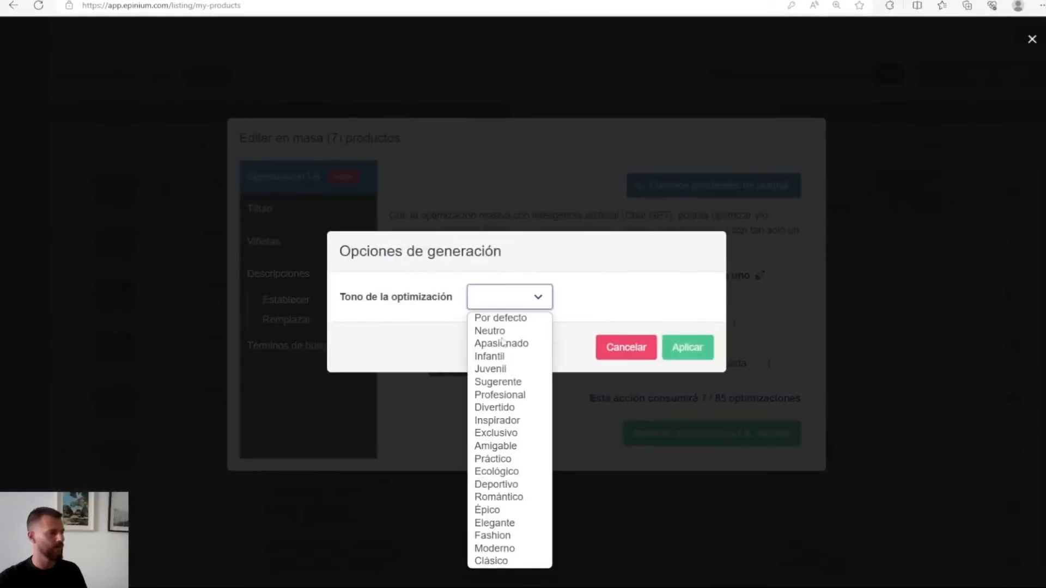
{"action": "mouse_move", "coordinate": [494, 407]}
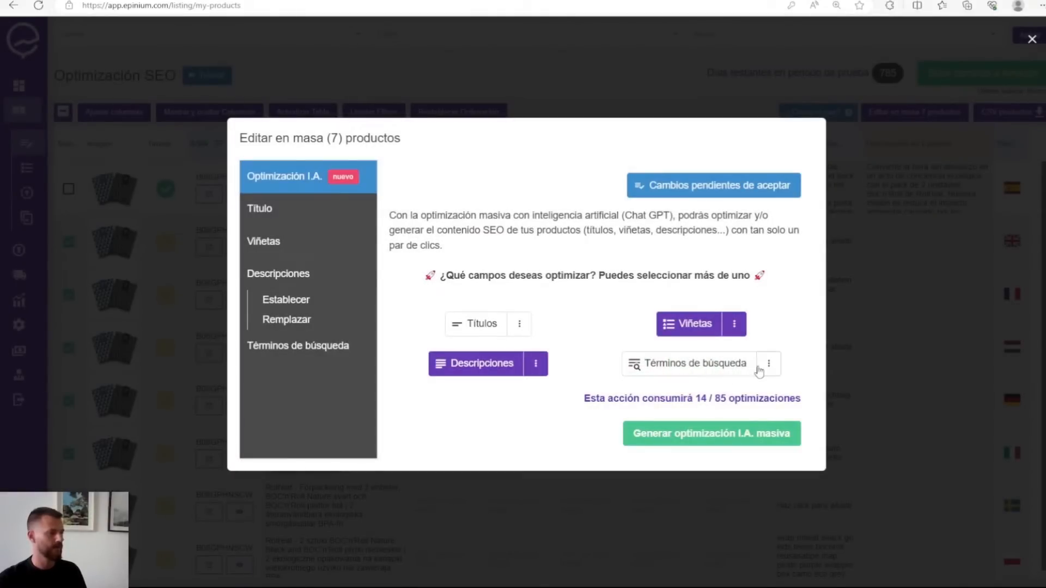
{"action": "left_click", "coordinate": [768, 363]}
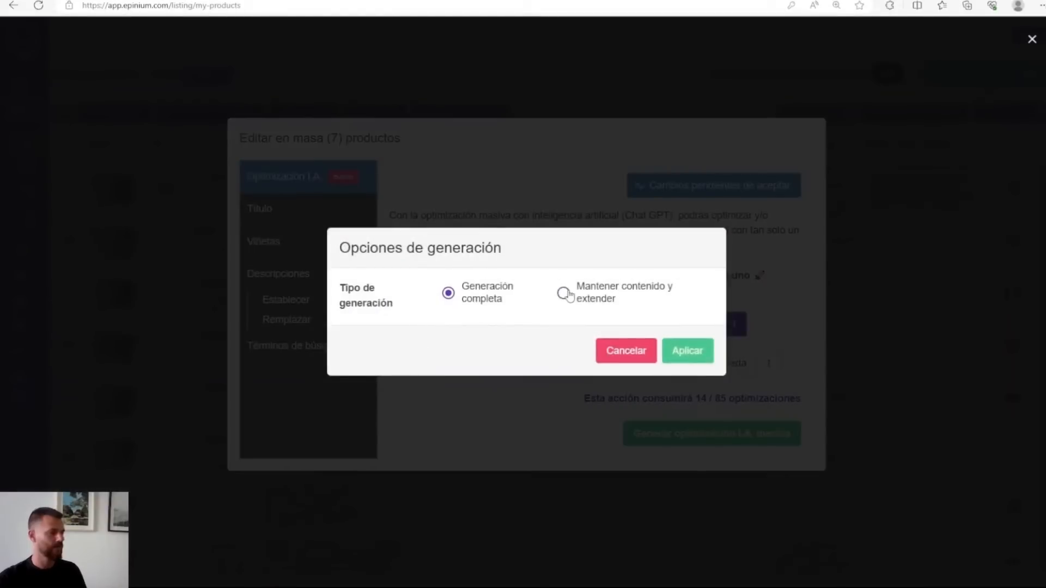
{"action": "left_click", "coordinate": [563, 293]}
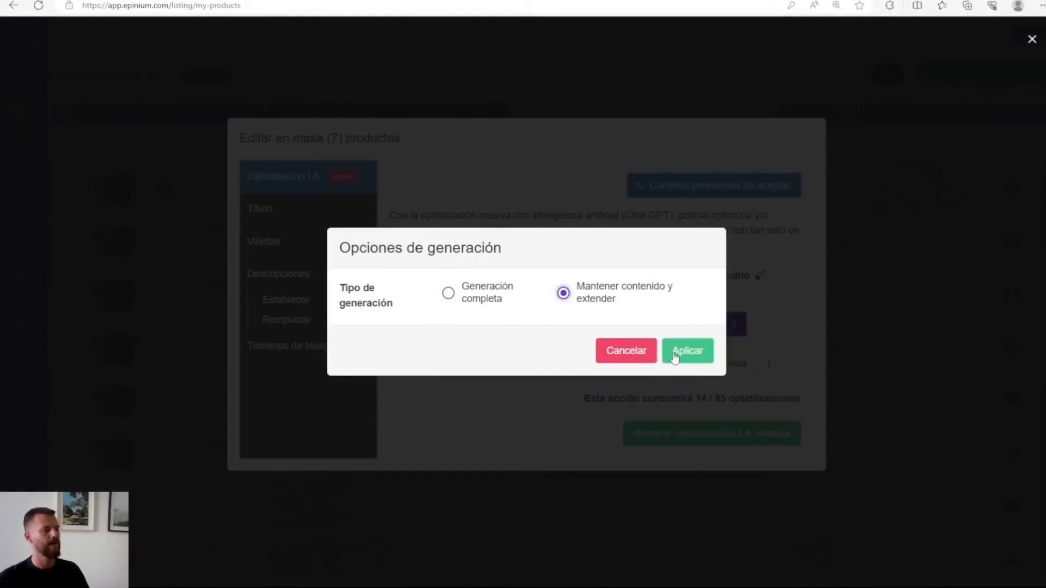
{"action": "left_click", "coordinate": [687, 351]}
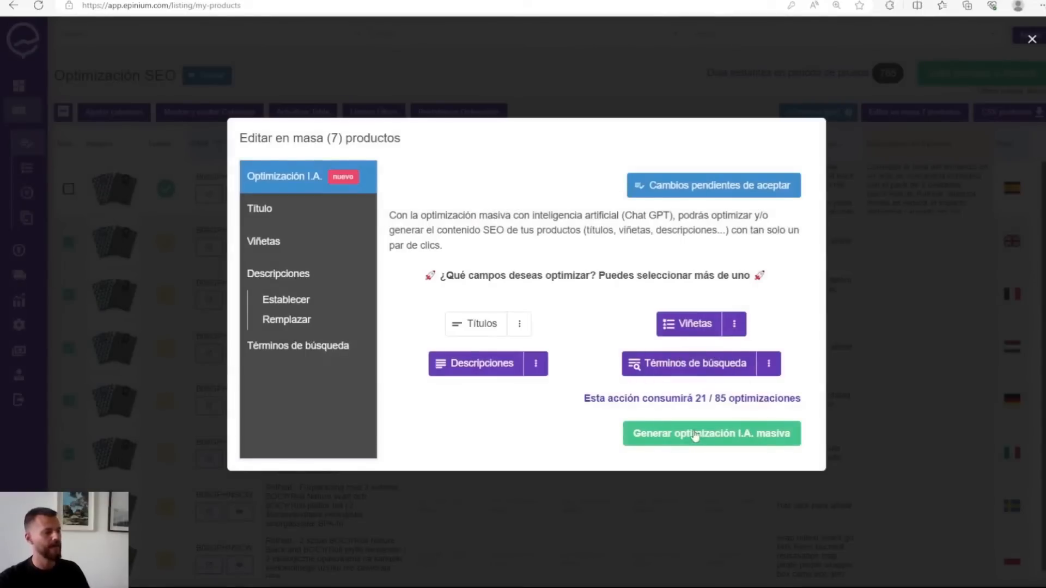
Step: Run 'Generar optimización I.A. masiva' and dismiss the accepted-changes notice
{"action": "left_click", "coordinate": [711, 434]}
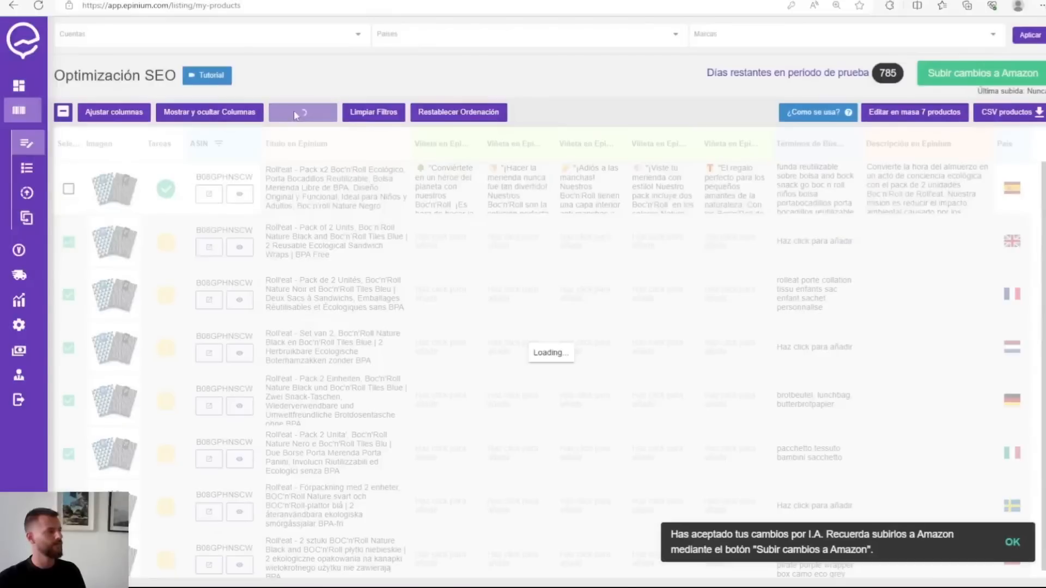
{"action": "left_click", "coordinate": [302, 112]}
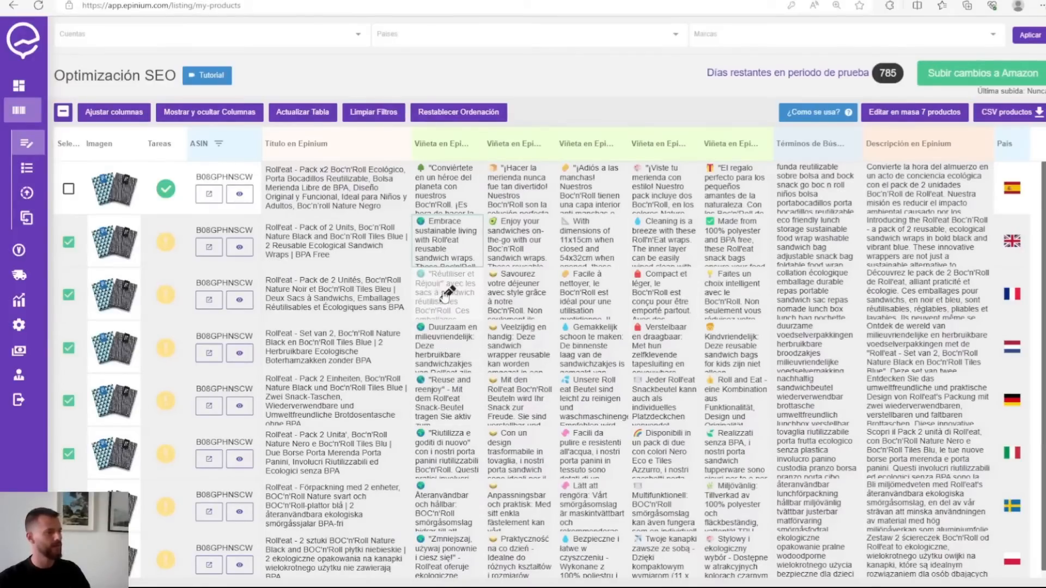
{"action": "left_click", "coordinate": [444, 294]}
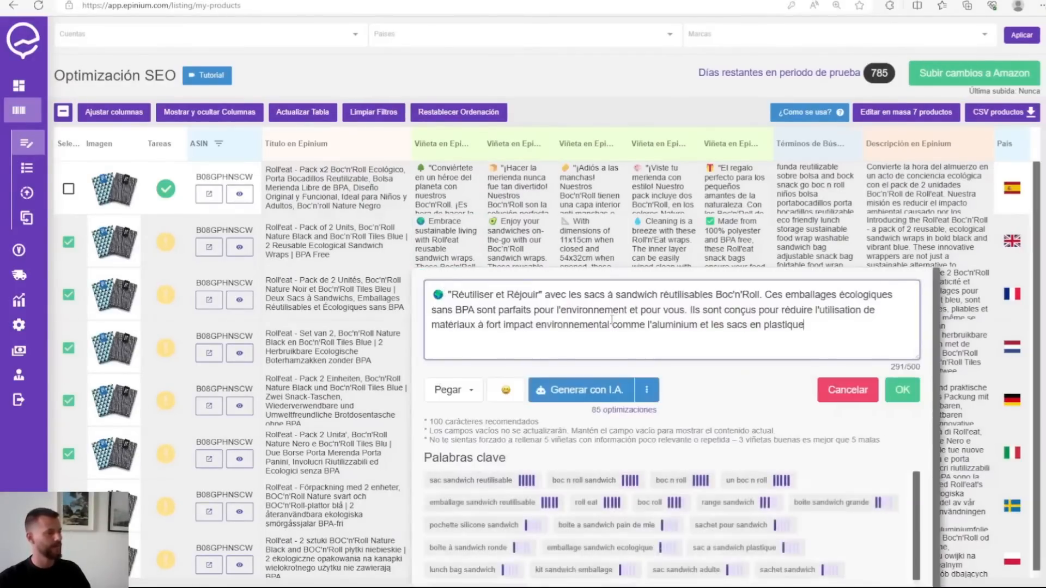
{"action": "left_click", "coordinate": [902, 390]}
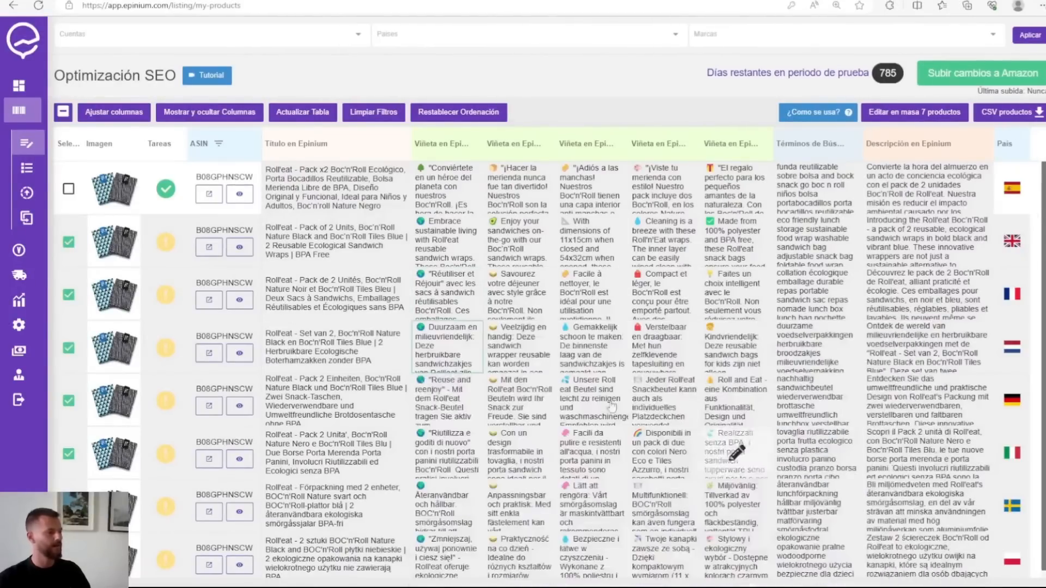
{"action": "left_click", "coordinate": [468, 400]}
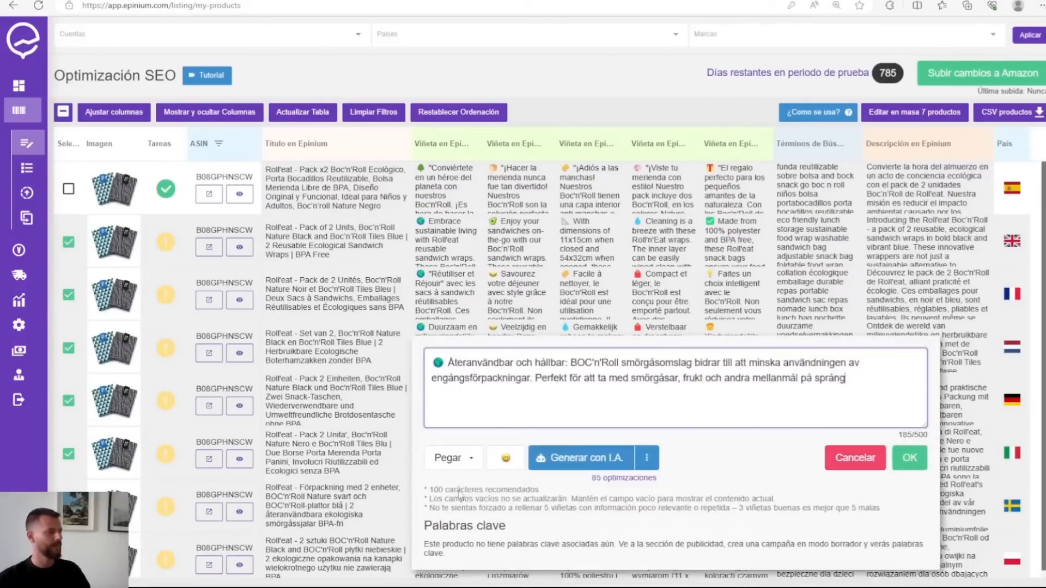
{"action": "left_click", "coordinate": [910, 458]}
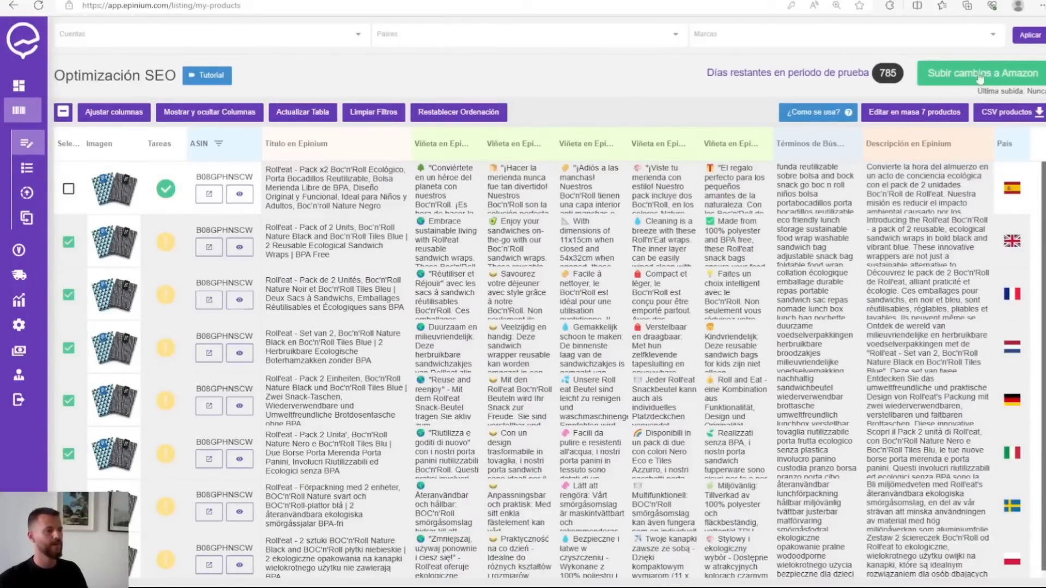
{"action": "mouse_move", "coordinate": [976, 80]}
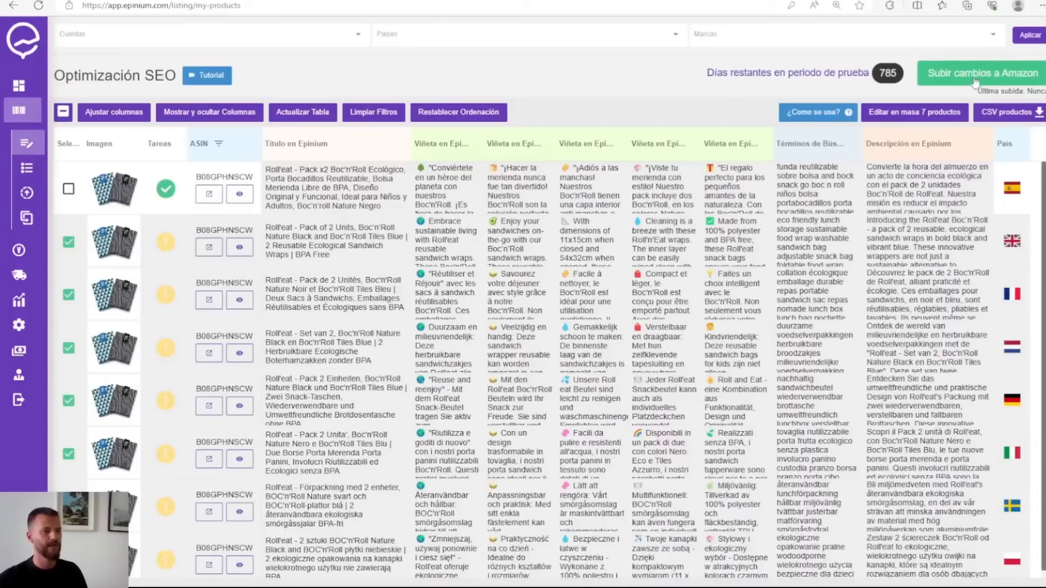
{"action": "mouse_move", "coordinate": [998, 63]}
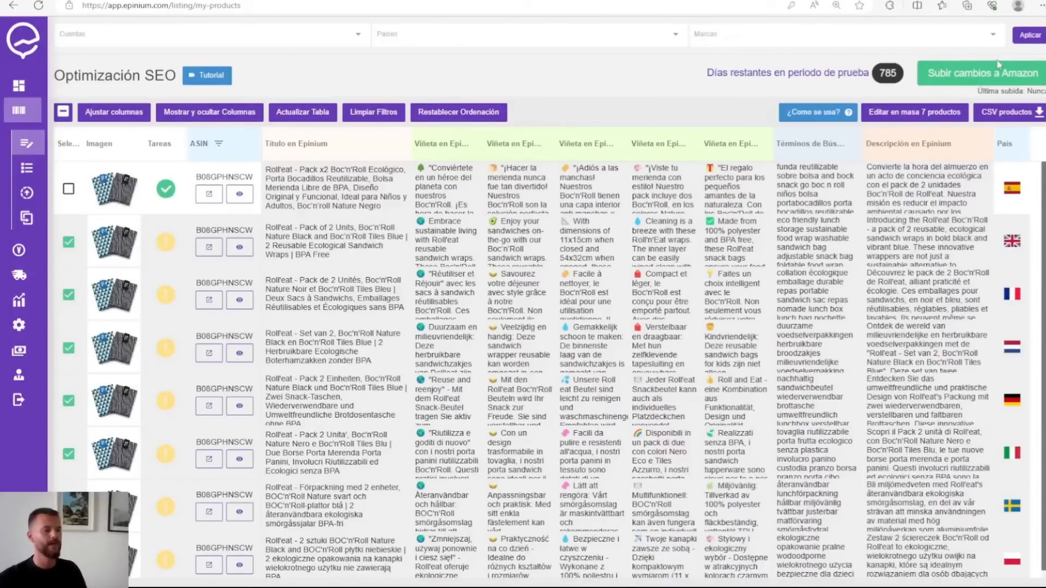